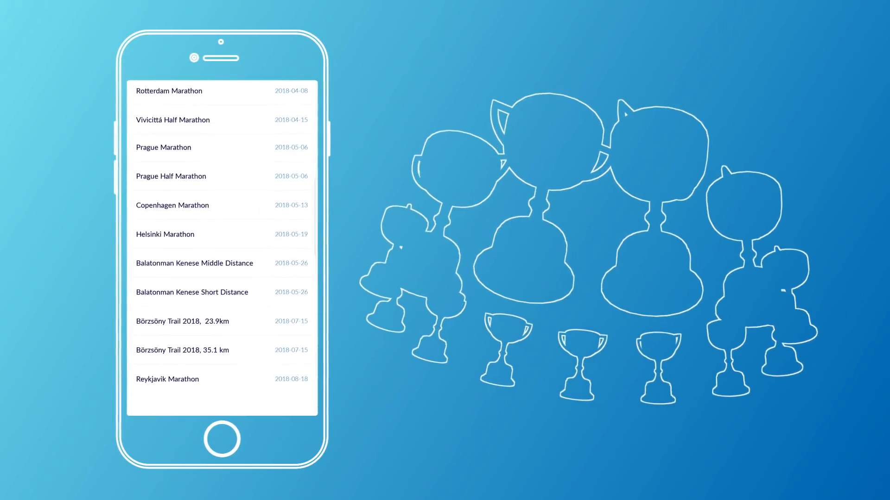
left_click(168, 90)
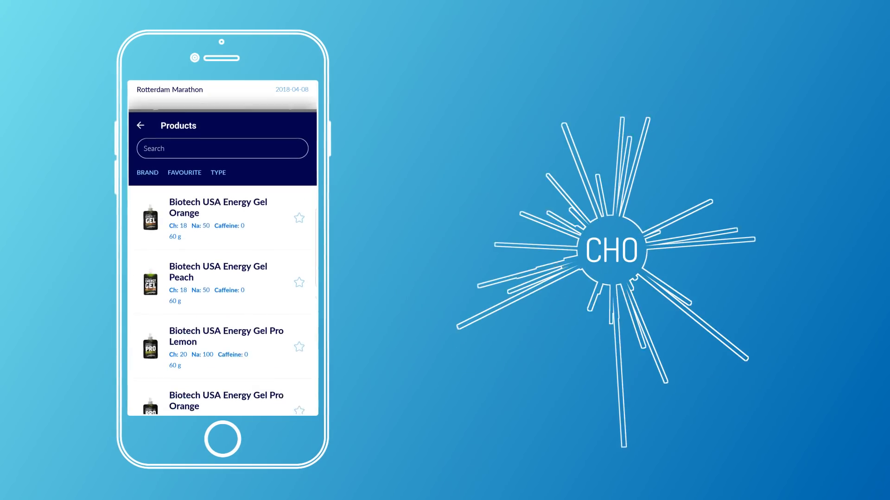